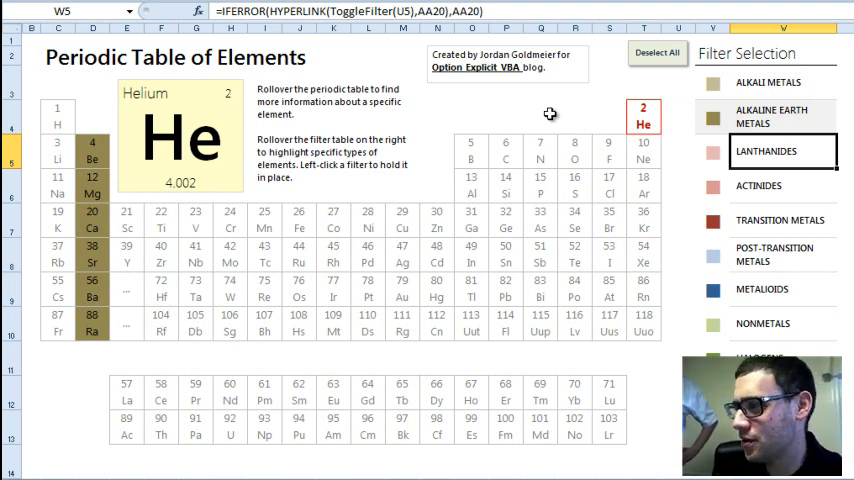
{"action": "mouse_move", "coordinate": [540, 156]}
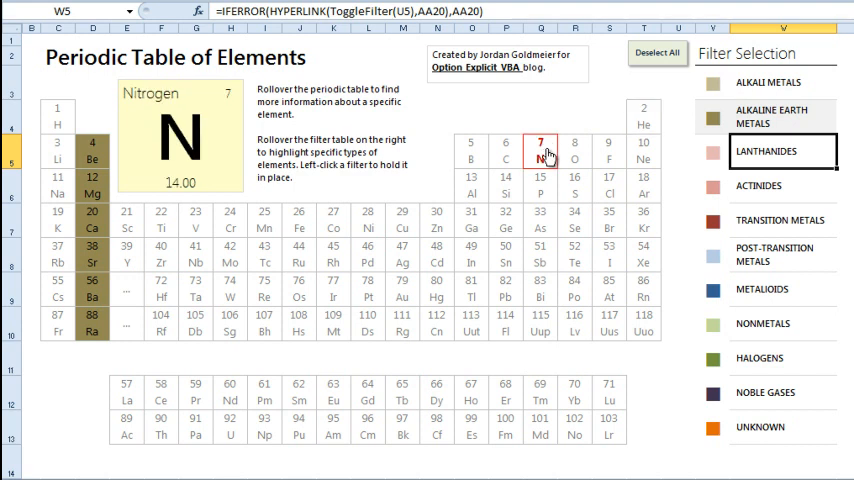
{"action": "mouse_move", "coordinate": [436, 220]}
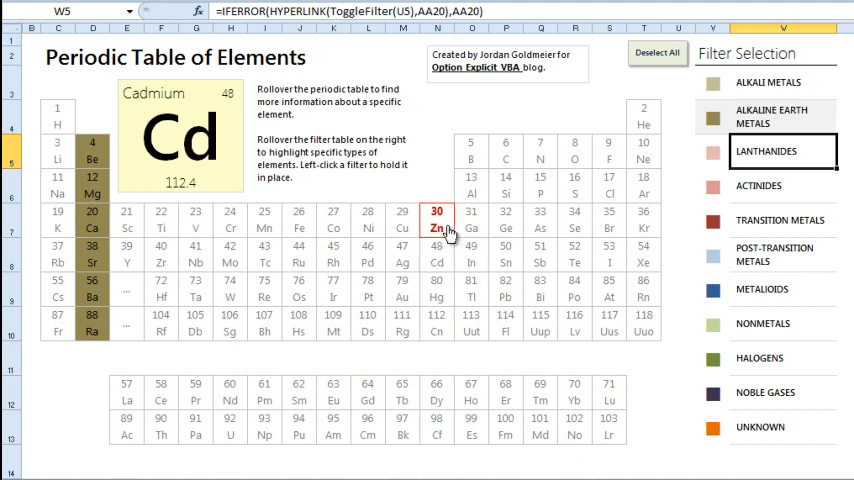
{"action": "mouse_move", "coordinate": [402, 218]}
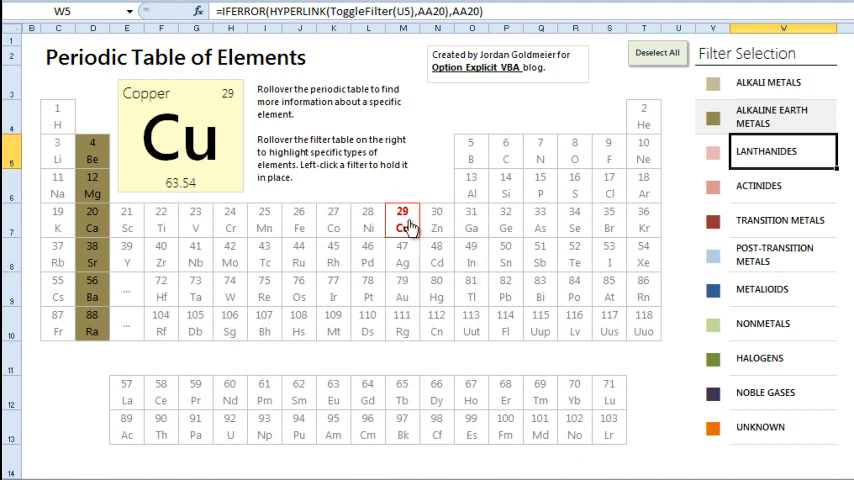
{"action": "mouse_move", "coordinate": [368, 218]}
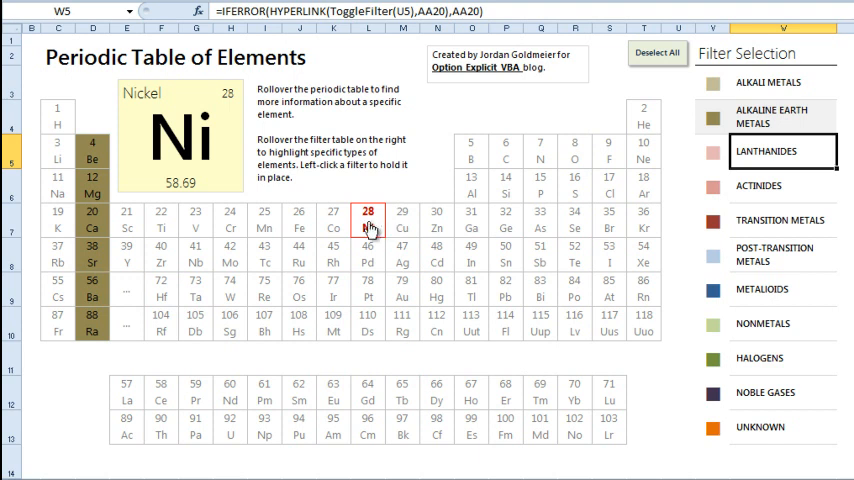
{"action": "mouse_move", "coordinate": [332, 220]}
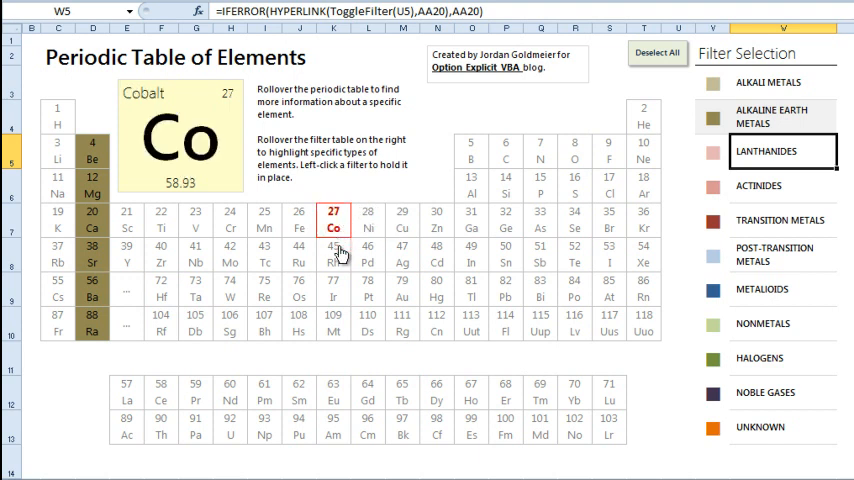
{"action": "mouse_move", "coordinate": [608, 256]}
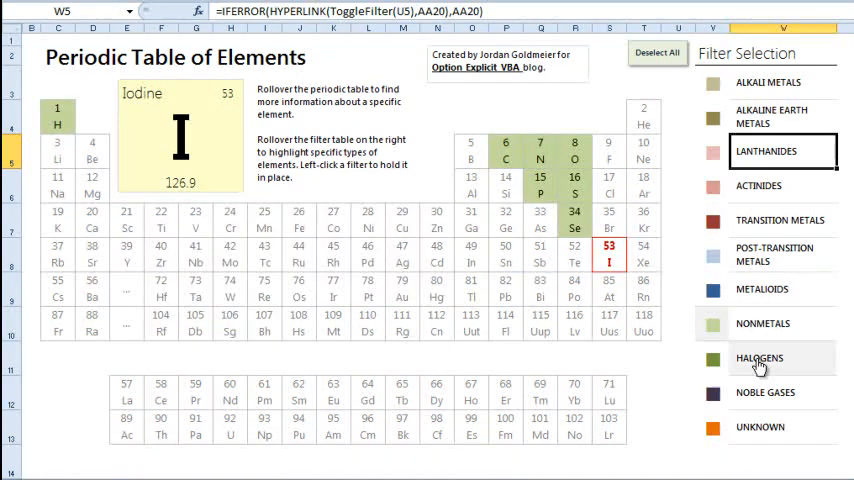
Start a blank workbook and open an empty Module1 code window in the Visual Basic editor
{"action": "left_click", "coordinate": [760, 358]}
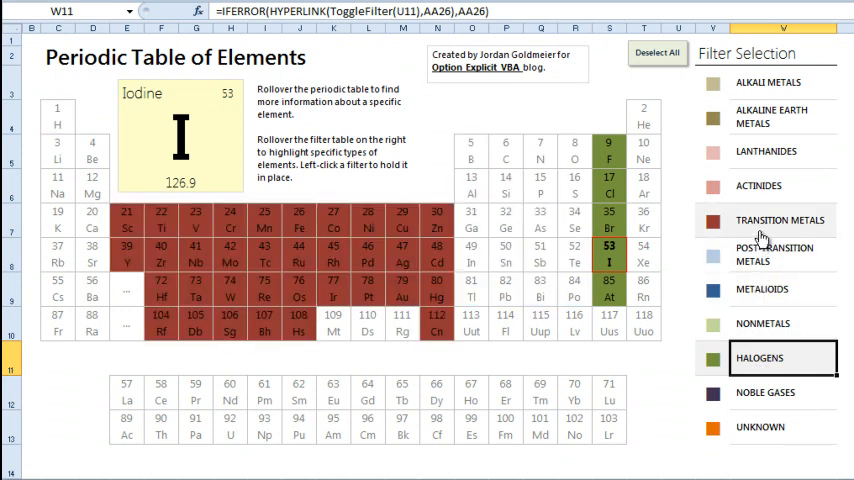
{"action": "left_click", "coordinate": [764, 152]}
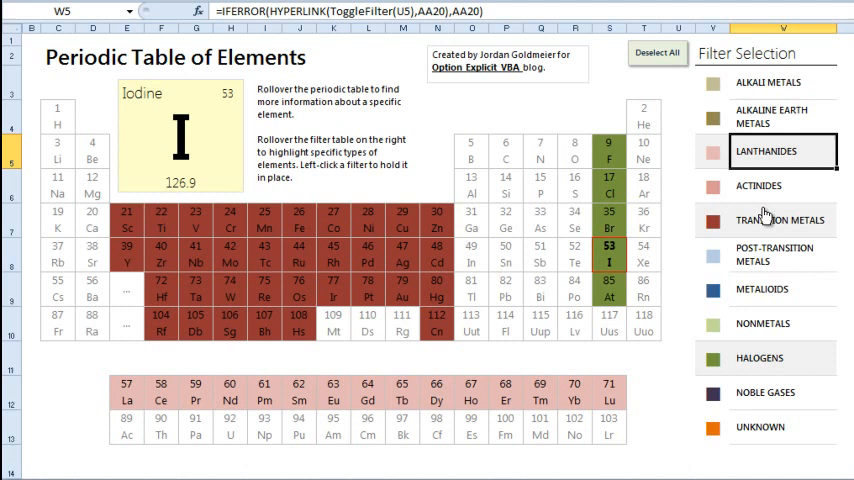
{"action": "left_click", "coordinate": [760, 220]}
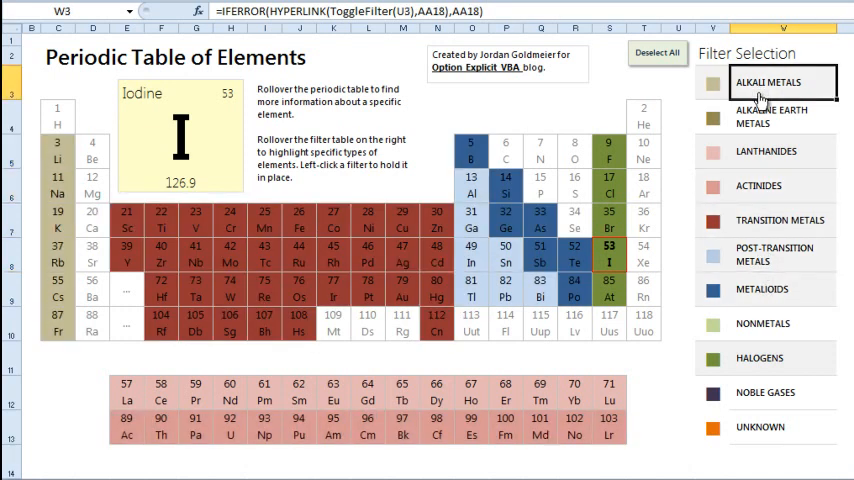
{"action": "left_click", "coordinate": [772, 116]}
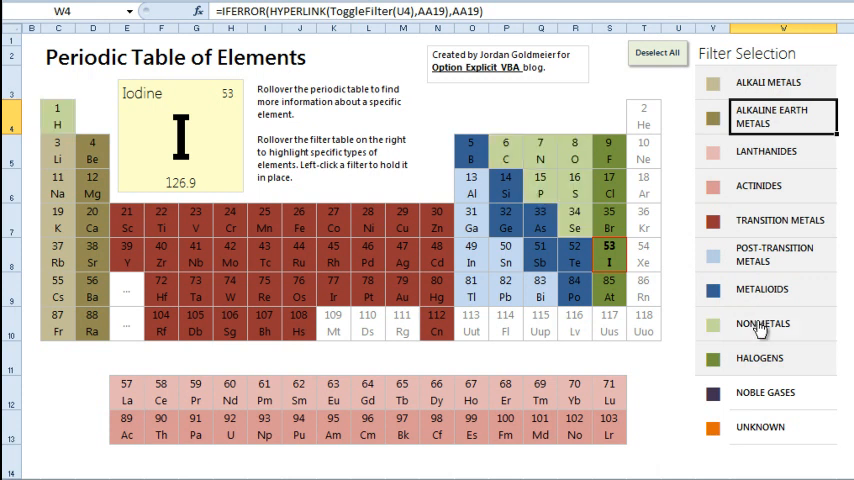
{"action": "left_click", "coordinate": [764, 392]}
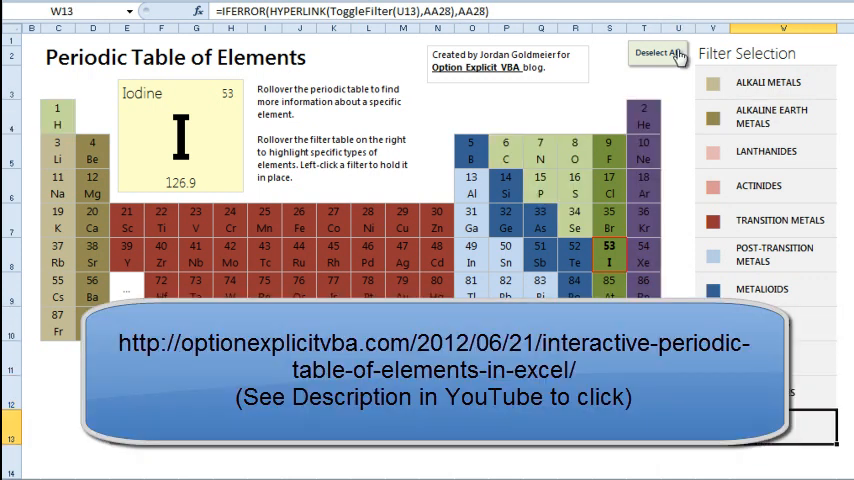
{"action": "left_click", "coordinate": [658, 52]}
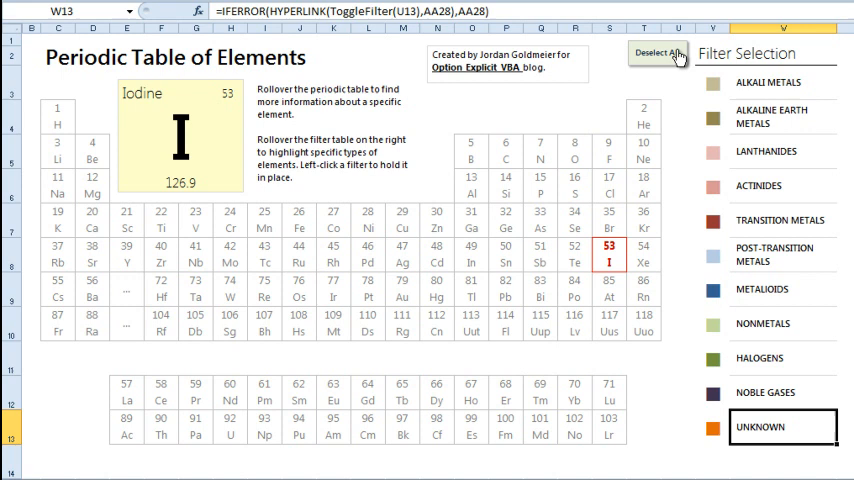
{"action": "mouse_move", "coordinate": [484, 84]}
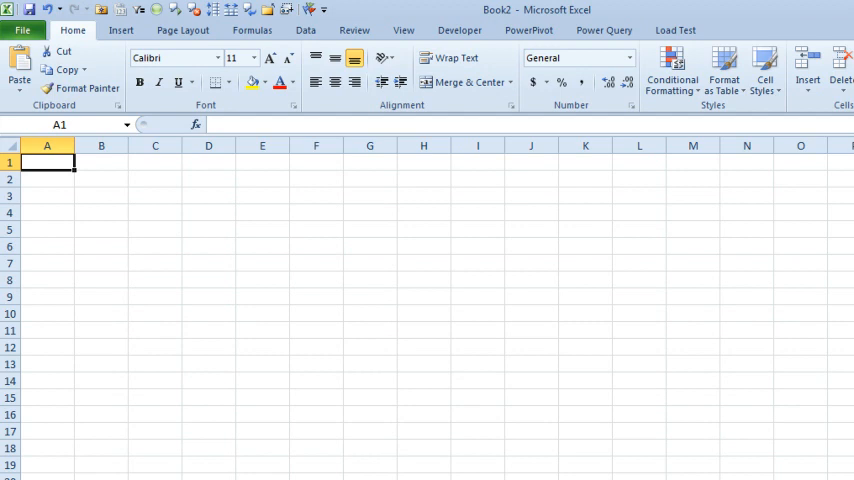
{"action": "mouse_move", "coordinate": [128, 188]}
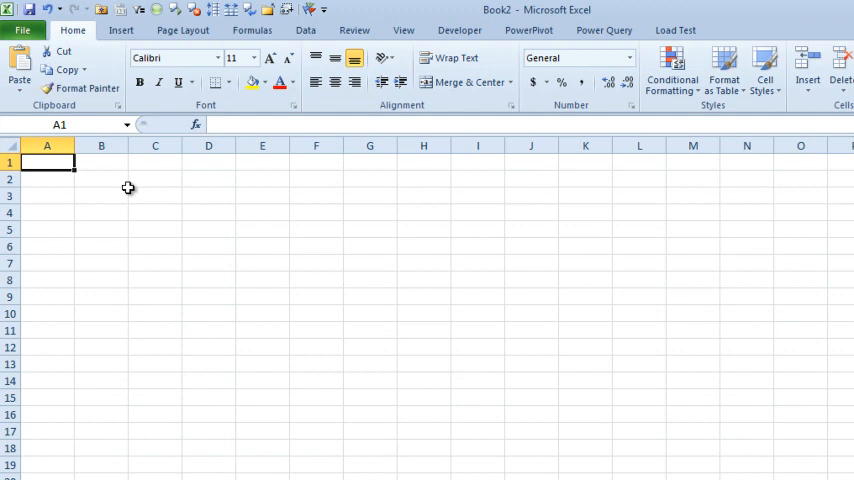
{"action": "left_click", "coordinate": [100, 180]}
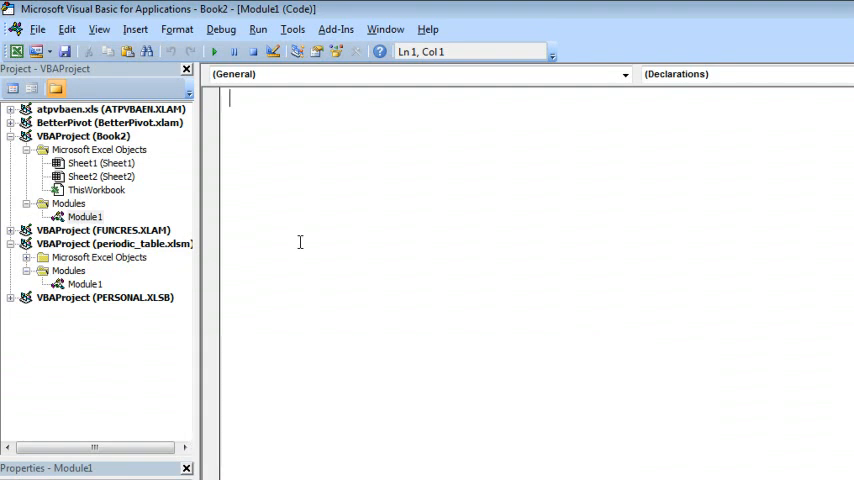
Declare the header line Public Function MyRollover in the module
{"action": "type", "text": "pubc"}
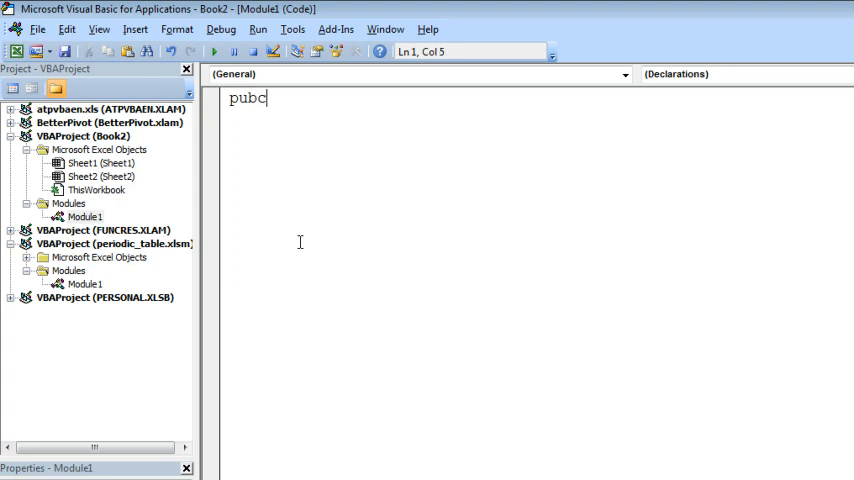
{"action": "type", "text": "li"}
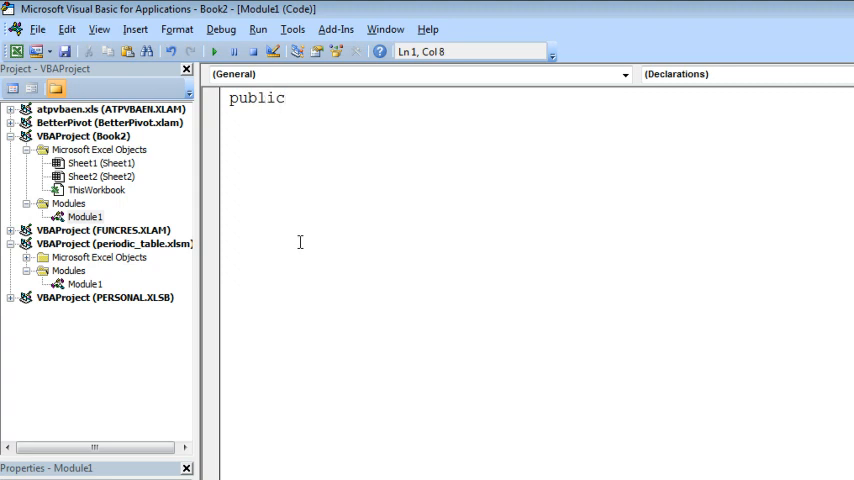
{"action": "type", "text": "My"}
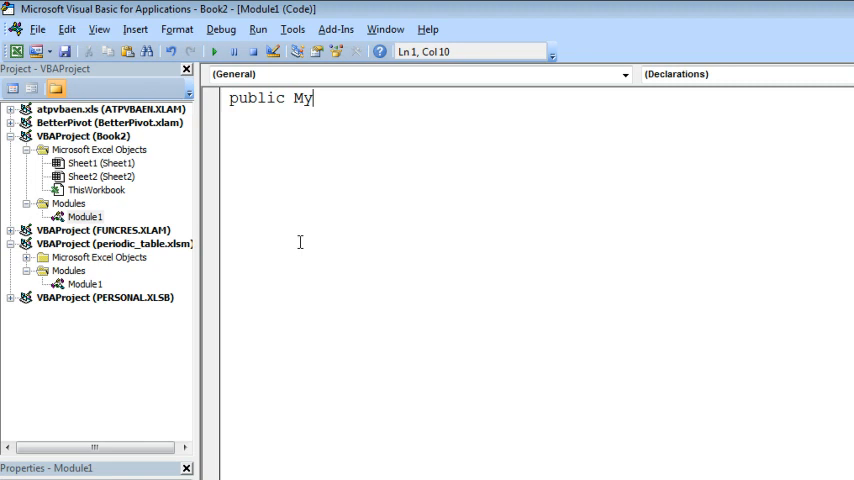
{"action": "type", "text": "Rollover("}
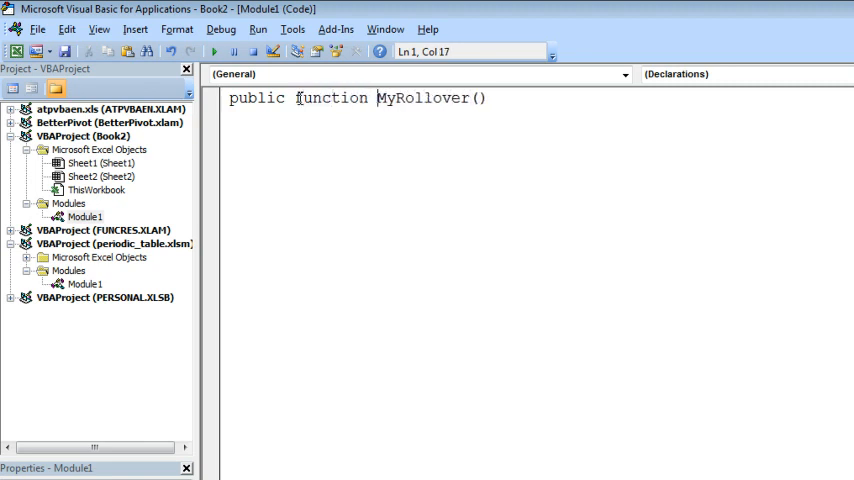
{"action": "key", "text": "Return"}
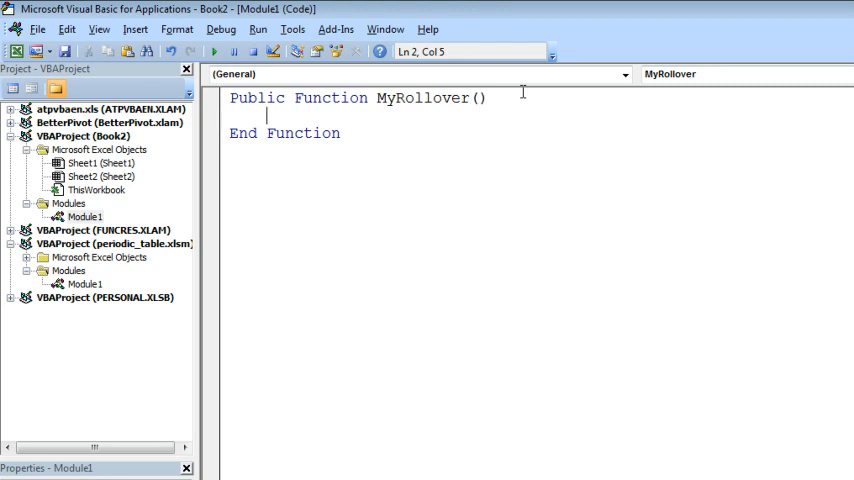
Write the body sheet1.Range("A1").Value = "Rule Broken!" inside MyRollover
{"action": "type", "text": "sheet1."}
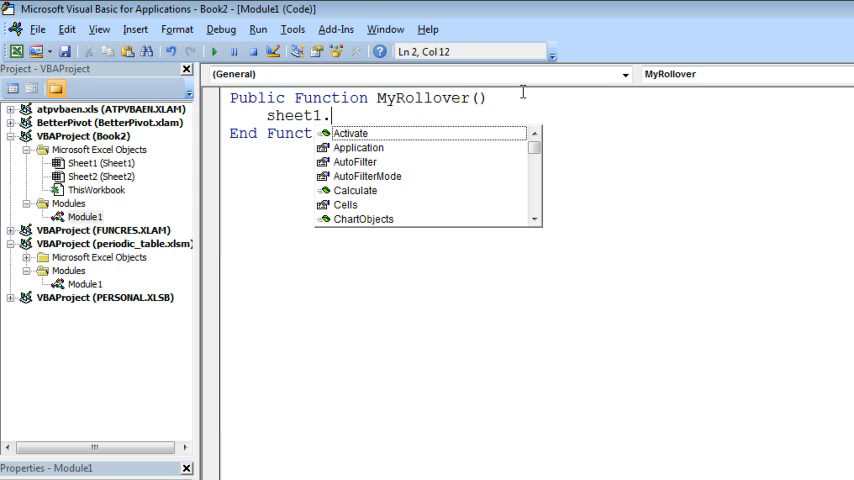
{"action": "type", "text": "range(\"A"}
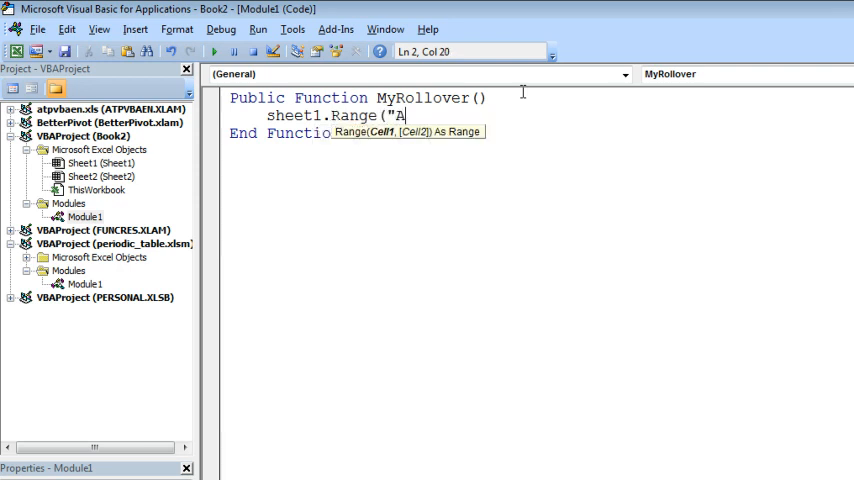
{"action": "type", "text": "1\")"}
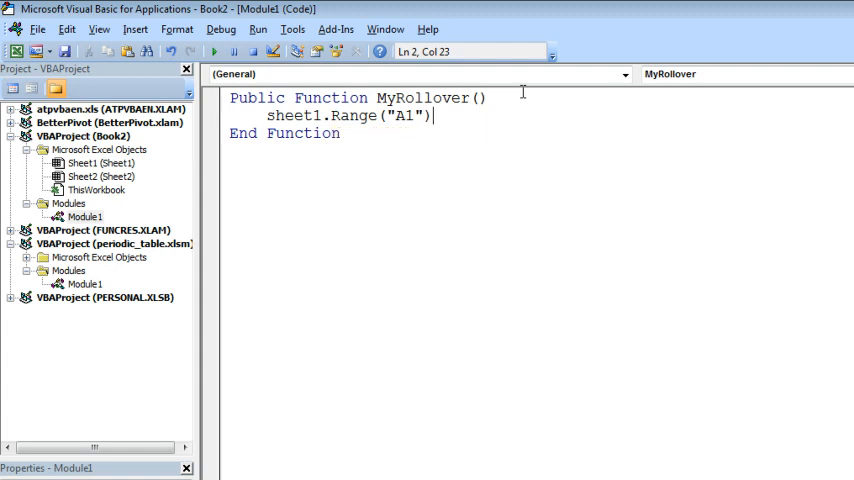
{"action": "type", "text": ".Value ="}
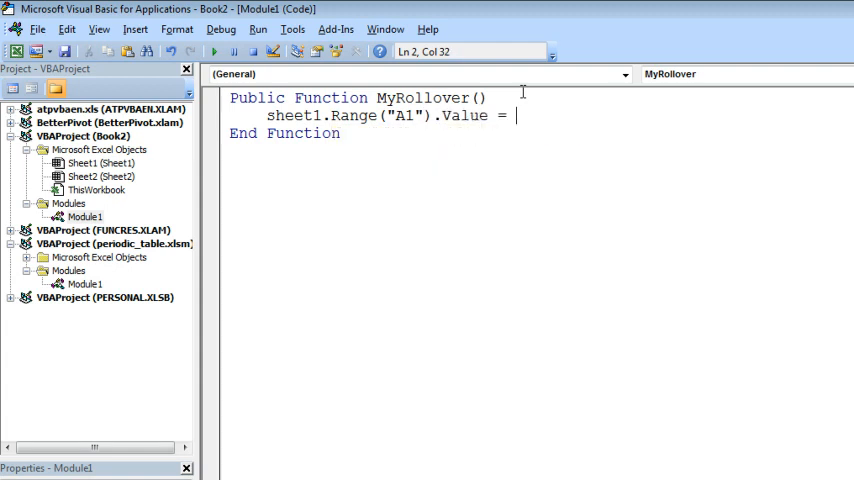
{"action": "type", "text": "\"Rule"}
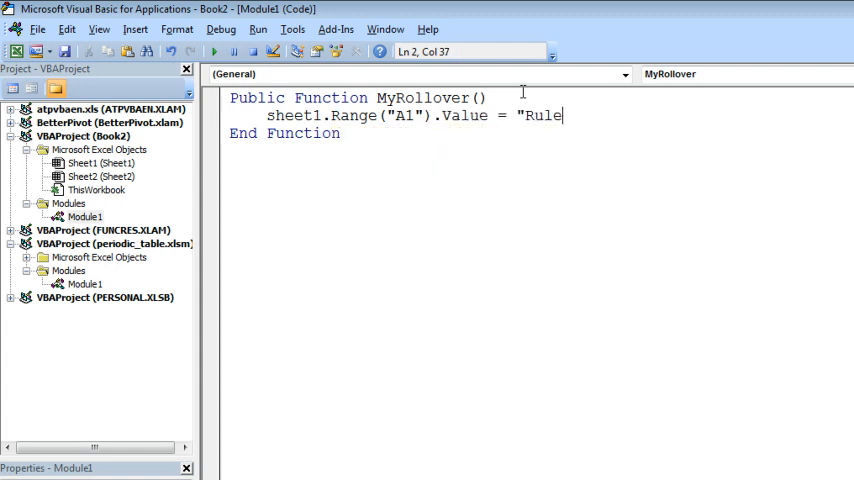
{"action": "type", "text": "Broken!"}
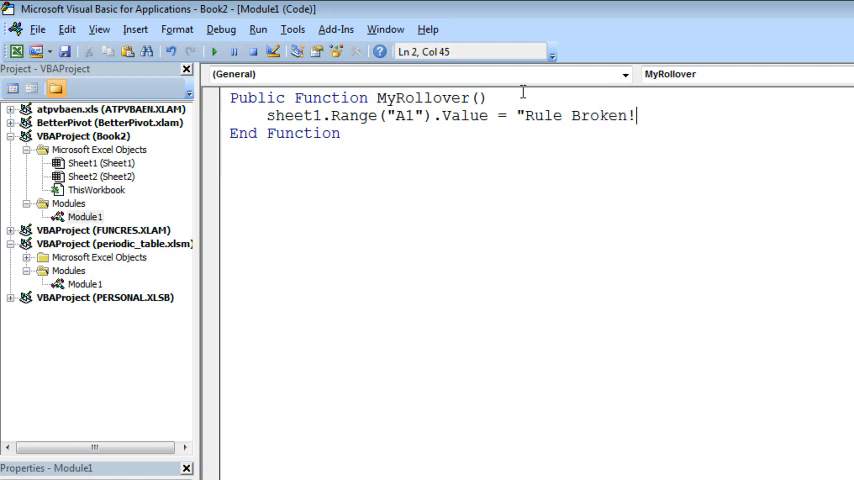
{"action": "type", "text": "\""}
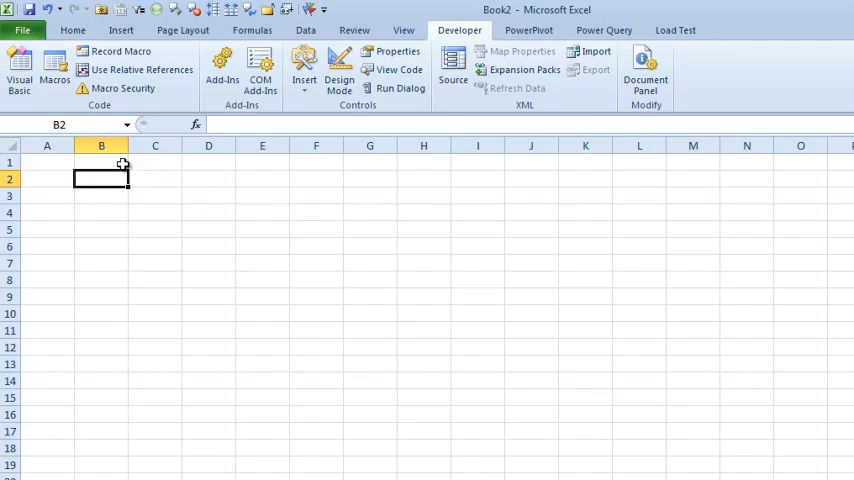
Enter =HYPERLINK(MyRollover()) in cell B1, which shows #VALUE!
{"action": "left_click", "coordinate": [100, 160]}
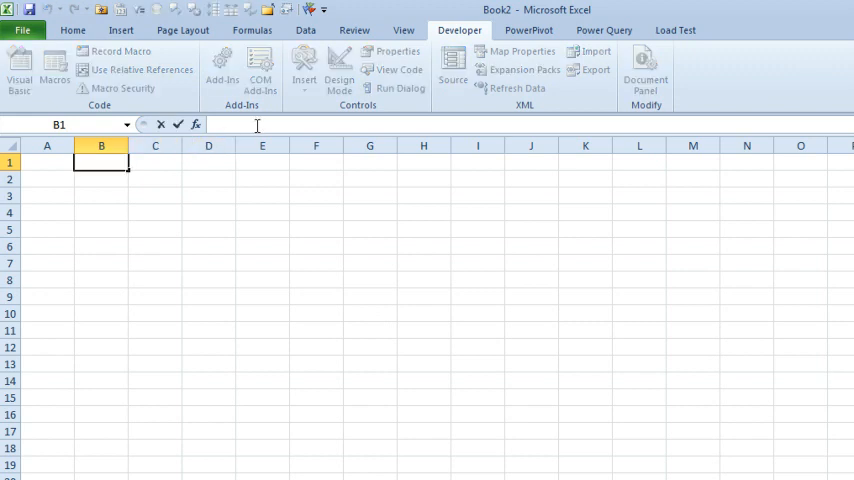
{"action": "type", "text": "=hyp"}
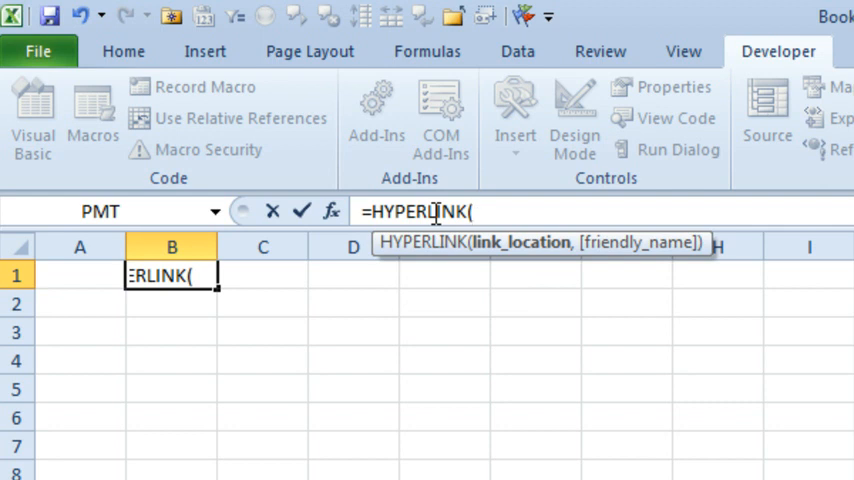
{"action": "type", "text": "m"}
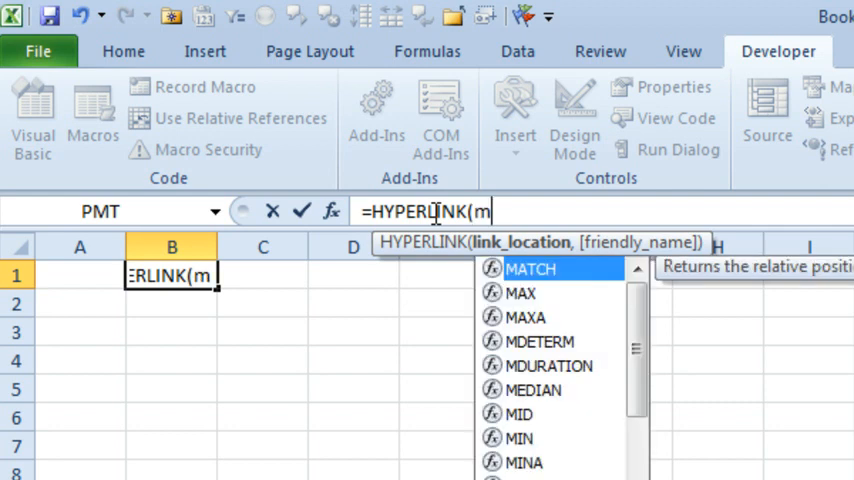
{"action": "type", "text": "yRollover("}
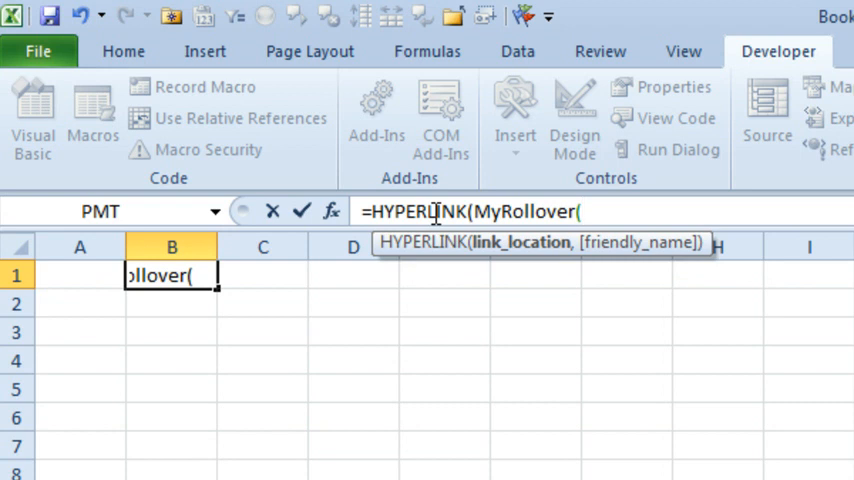
{"action": "type", "text": ")/"}
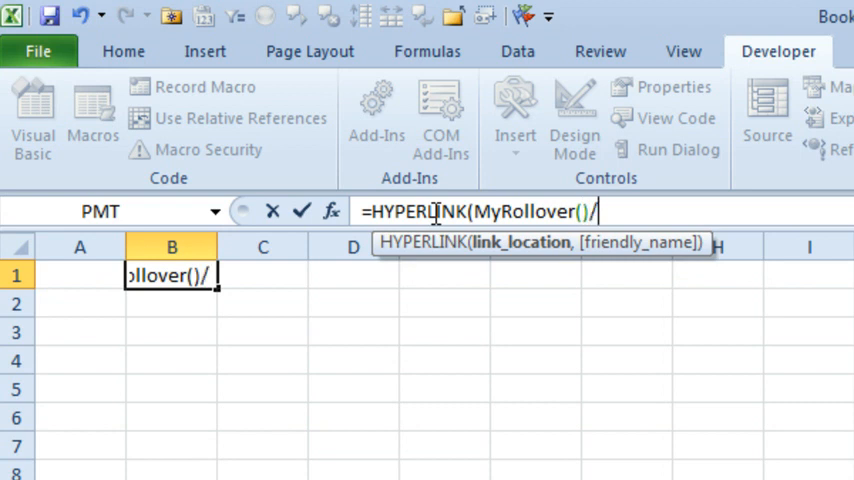
{"action": "key", "text": "Backspace"}
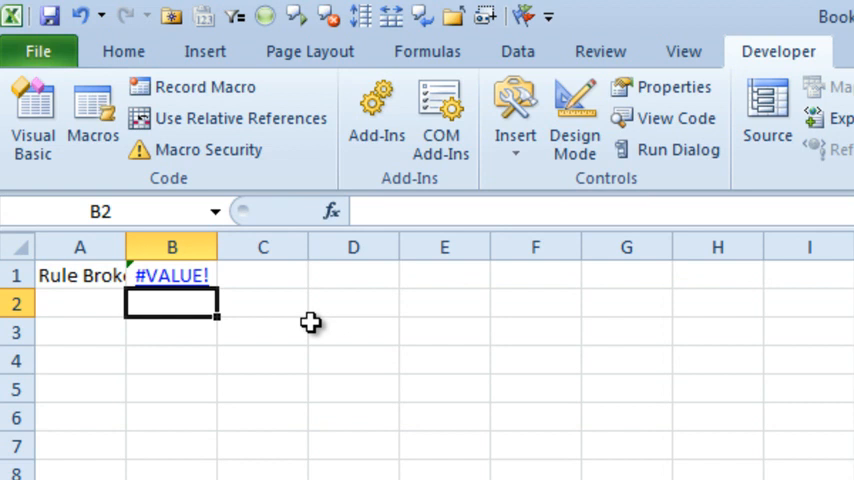
{"action": "mouse_move", "coordinate": [132, 246]}
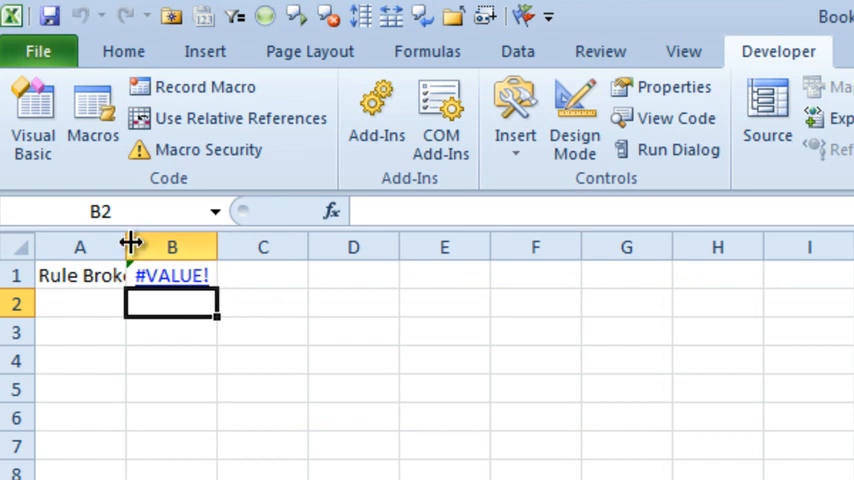
Put Rule Broken! in cell A1 and reselect B1 to view its formula
{"action": "left_click", "coordinate": [94, 276]}
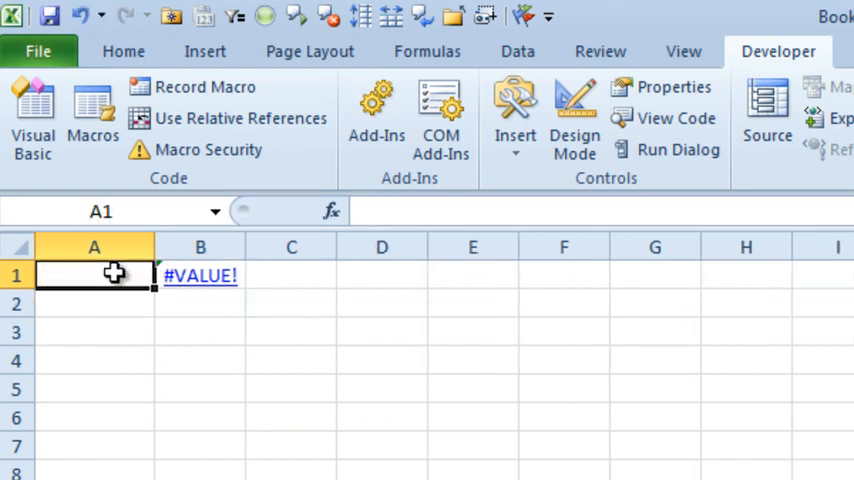
{"action": "type", "text": "Rule Broken!"}
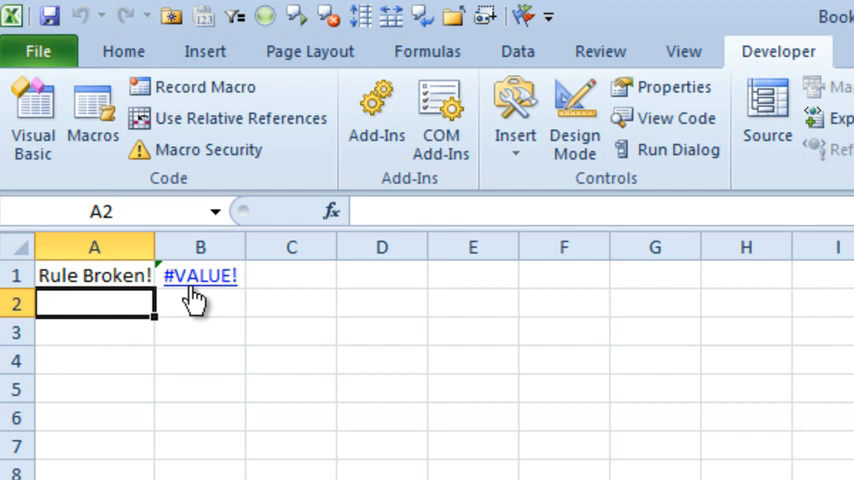
{"action": "left_click", "coordinate": [292, 276]}
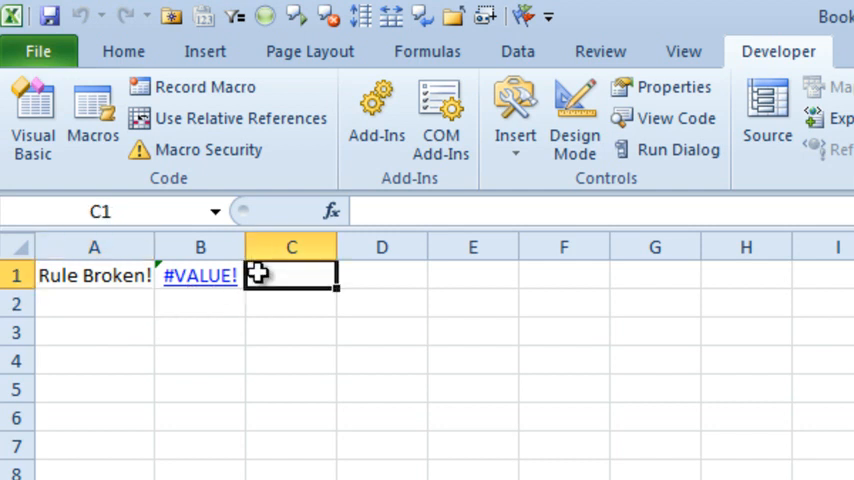
{"action": "left_click", "coordinate": [200, 276]}
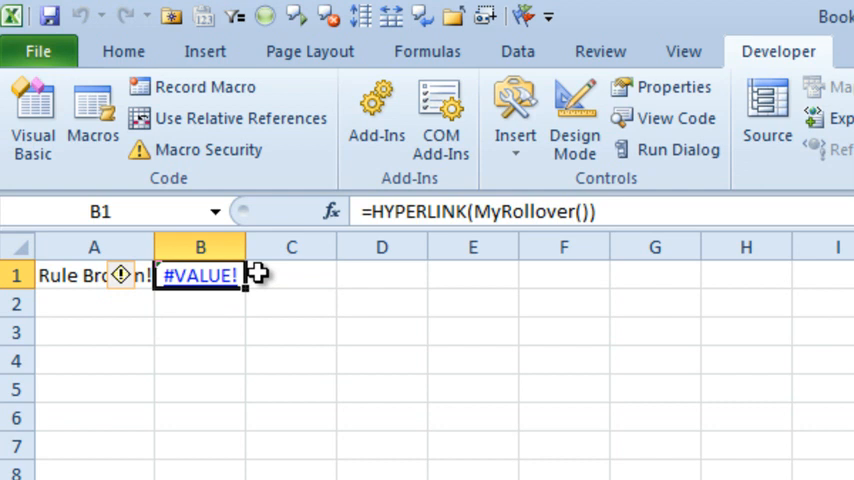
{"action": "mouse_move", "coordinate": [396, 222]}
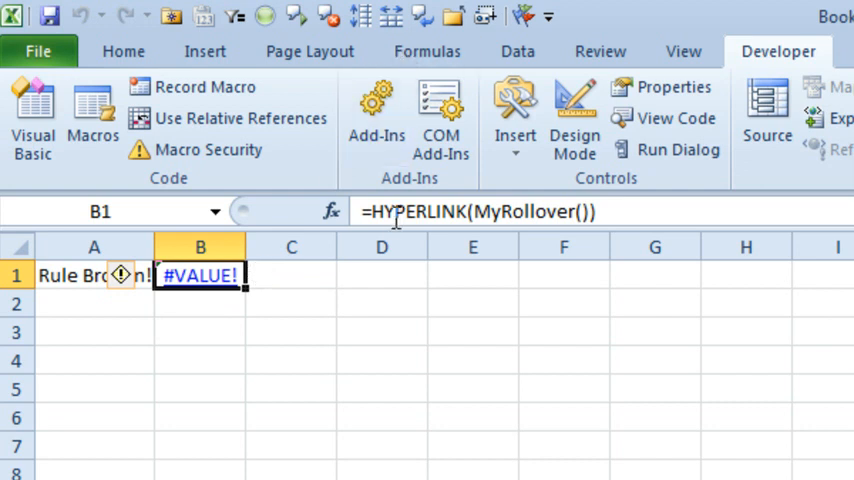
Wrap B1 as =IFERROR(HYPERLINK(MyRollover()),"Rollover here!") so it displays a working link
{"action": "double_click", "coordinate": [200, 276]}
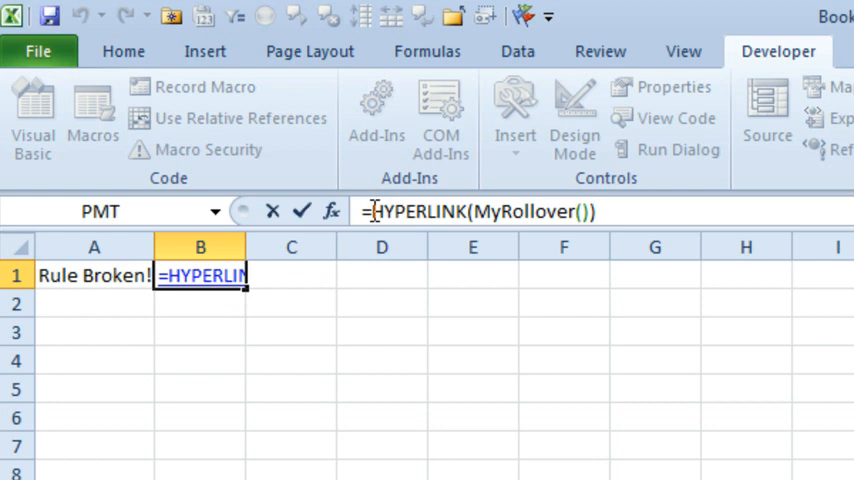
{"action": "type", "text": "if"}
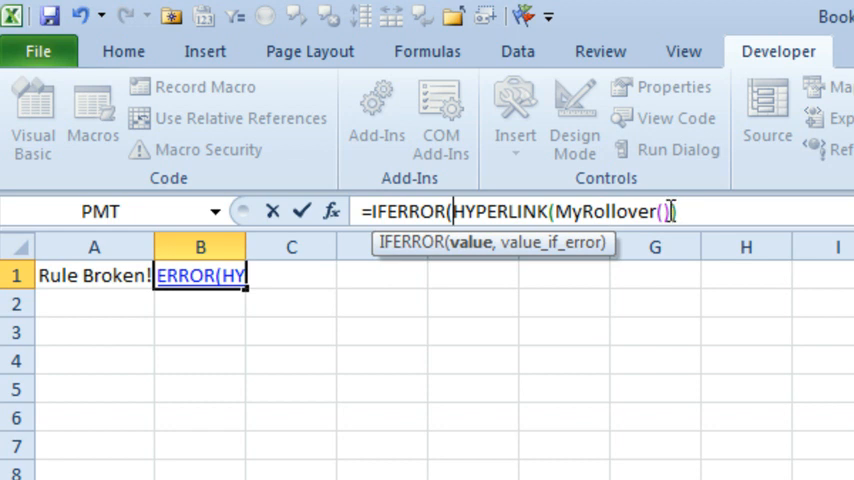
{"action": "type", "text": ","}
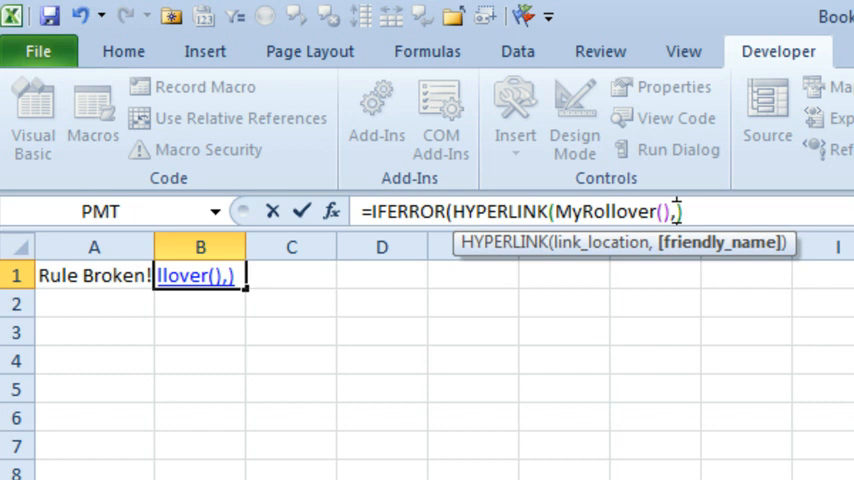
{"action": "type", "text": "\""}
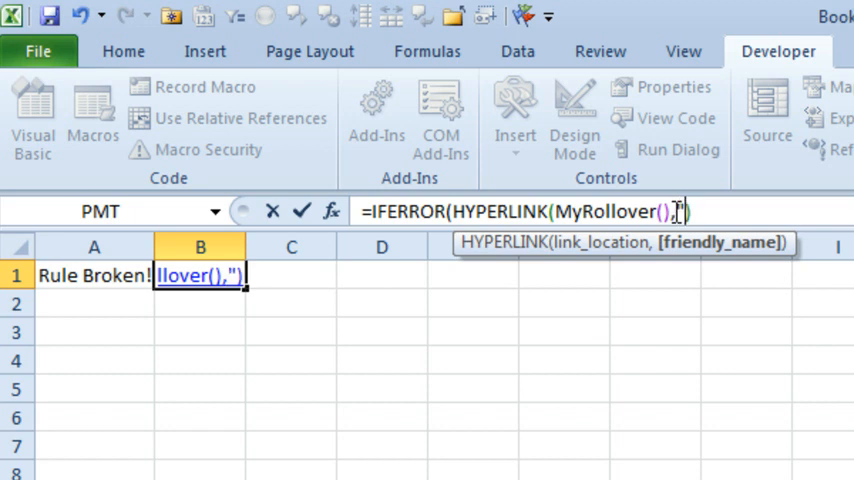
{"action": "type", "text": "Rollover here!\",\"Rollov"}
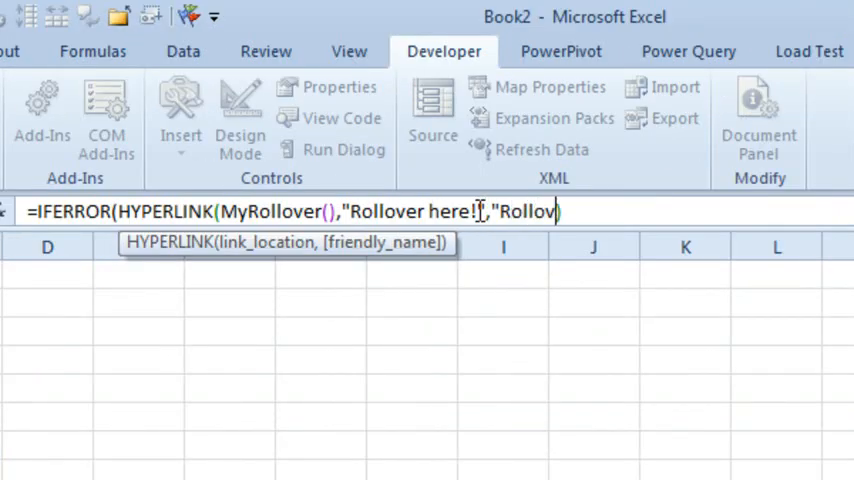
{"action": "type", "text": "er here!\")"}
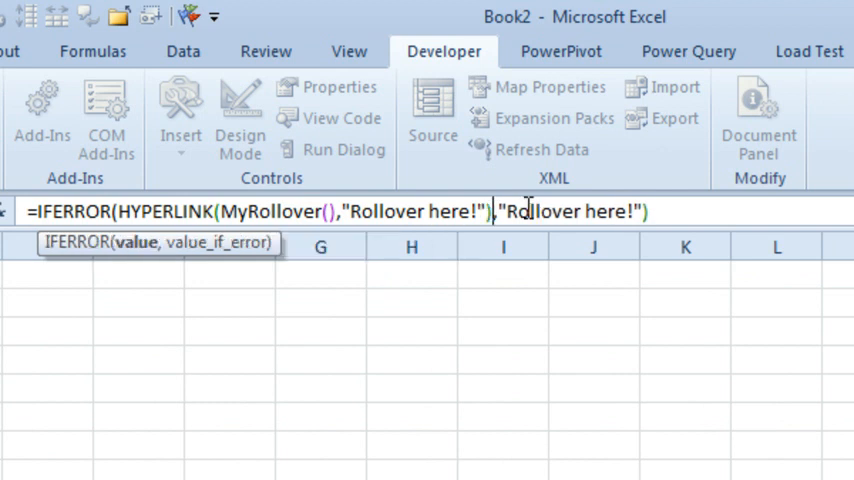
{"action": "key", "text": "Return"}
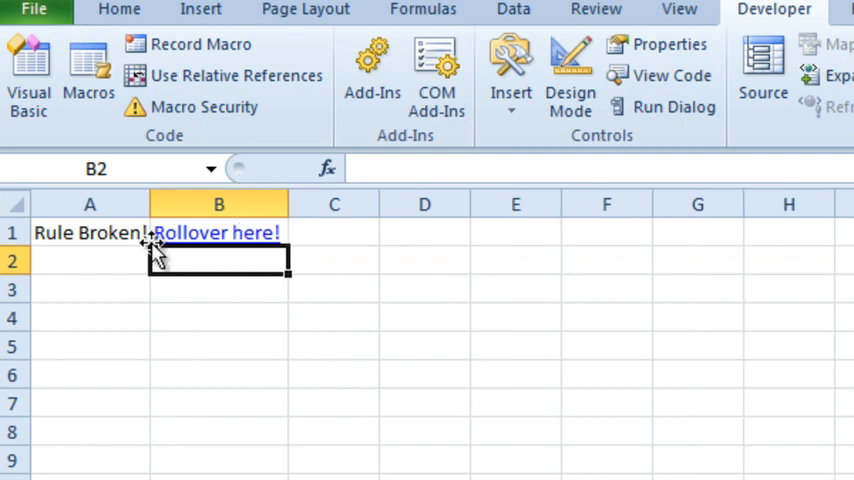
Check A1, then hover the North, East and West rollover cells so the chart and Current Region switch, ending on East
{"action": "left_click", "coordinate": [88, 232]}
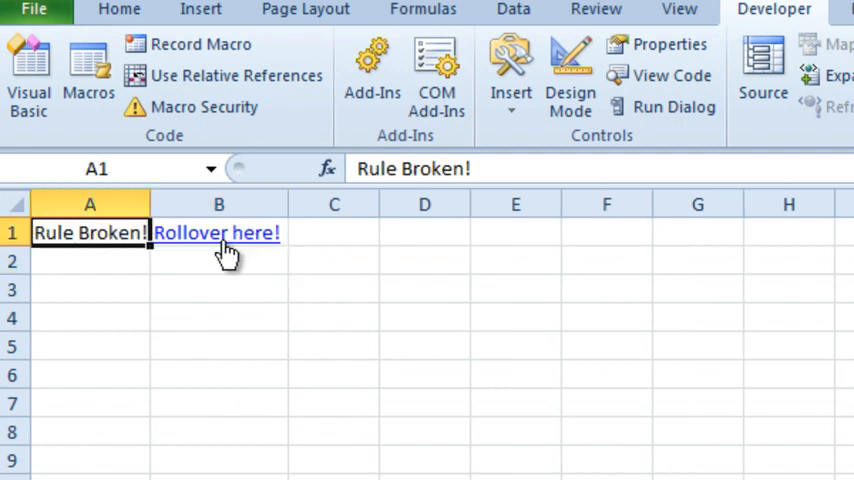
{"action": "mouse_move", "coordinate": [224, 244]}
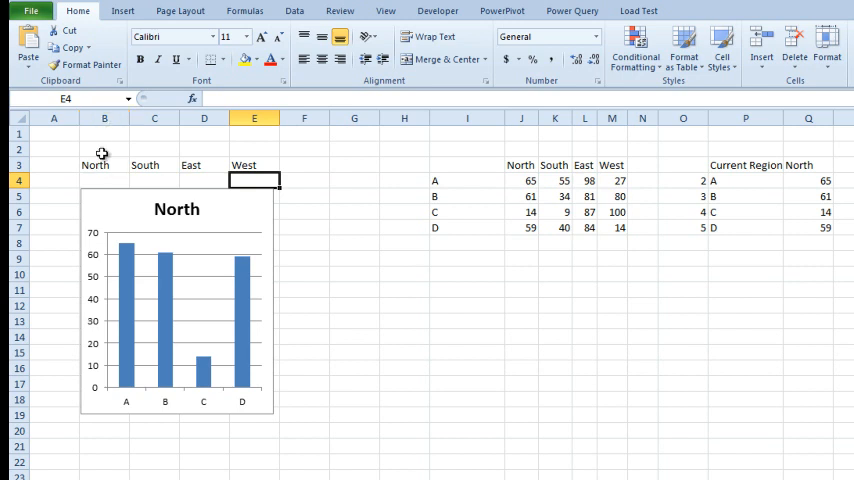
{"action": "left_click", "coordinate": [104, 148]}
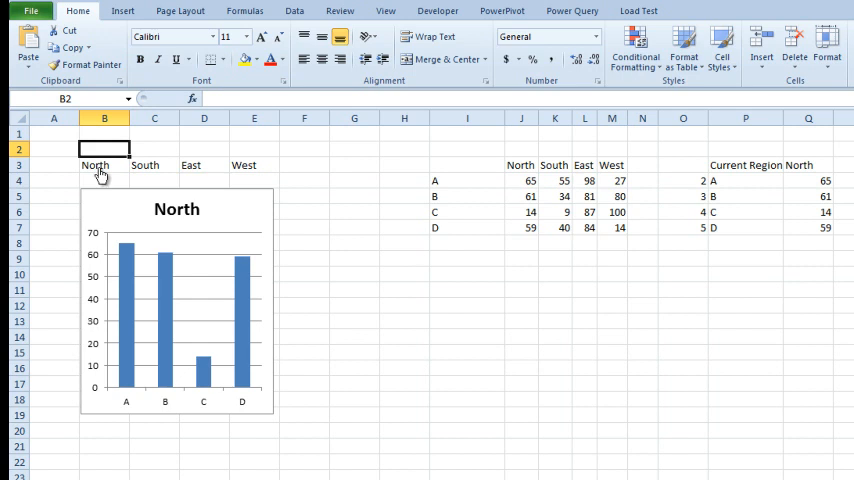
{"action": "left_click", "coordinate": [146, 164]}
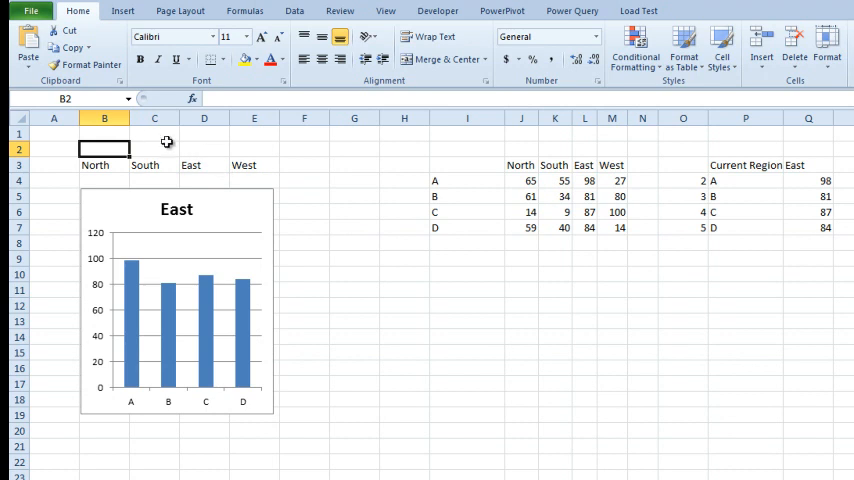
{"action": "left_click", "coordinate": [96, 164]}
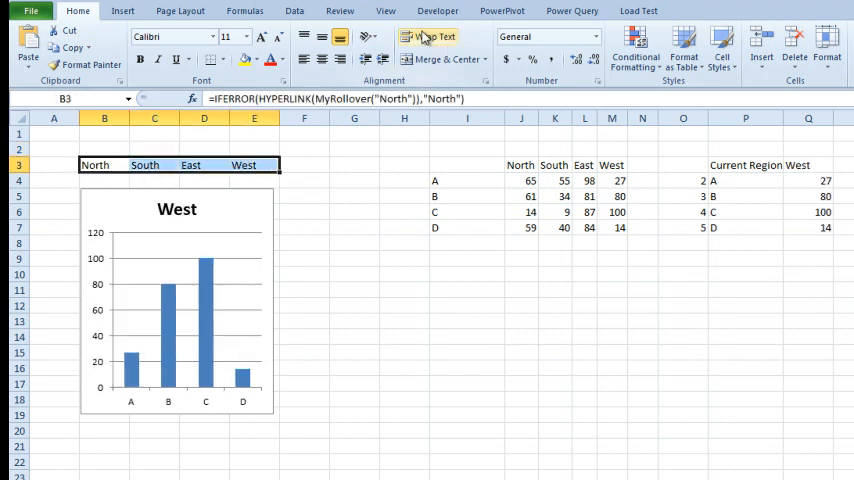
{"action": "left_click", "coordinate": [304, 164]}
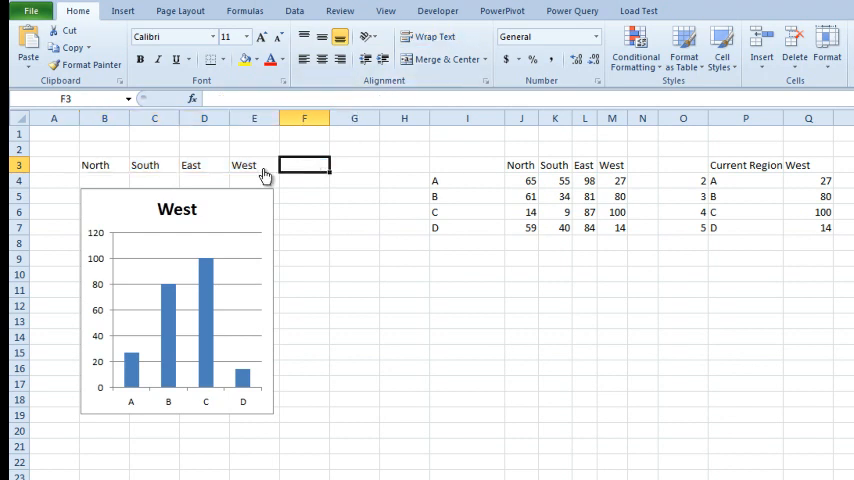
{"action": "left_click", "coordinate": [96, 164]}
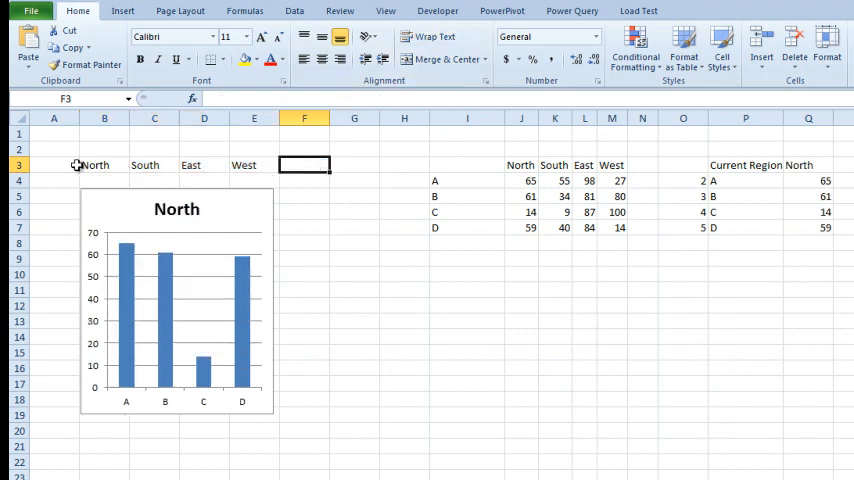
{"action": "left_click", "coordinate": [190, 164]}
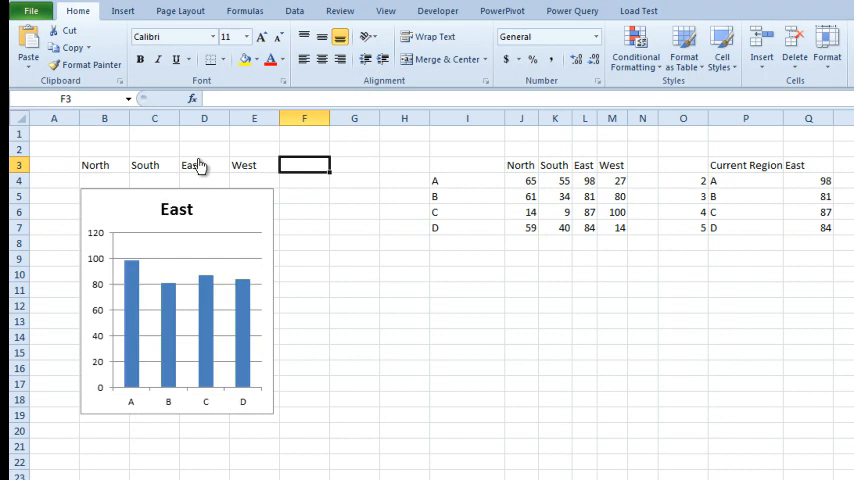
{"action": "mouse_move", "coordinate": [200, 156]}
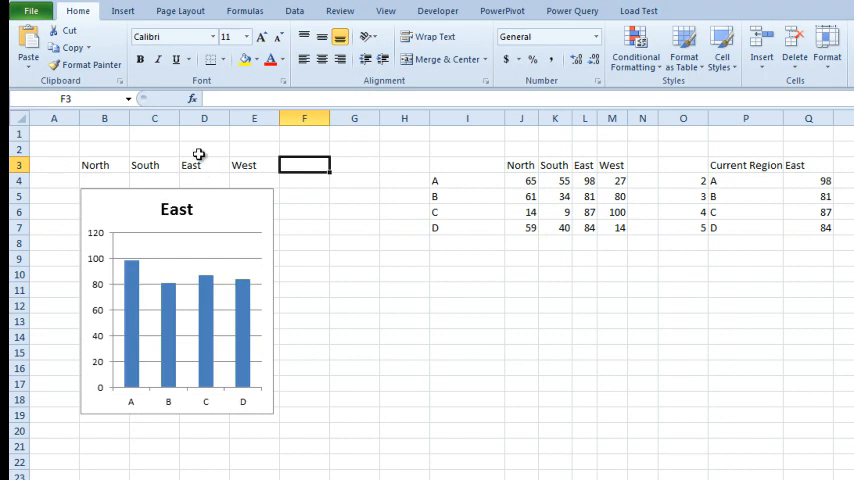
{"action": "mouse_move", "coordinate": [174, 142]}
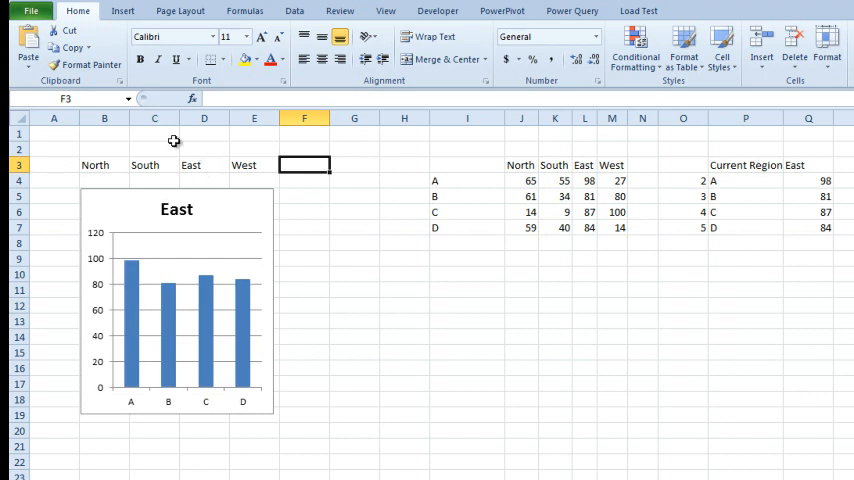
Show the North cell's HYPERLINK formula and select the named CurrentRegion cell Q3 marked yellow
{"action": "left_click", "coordinate": [96, 164]}
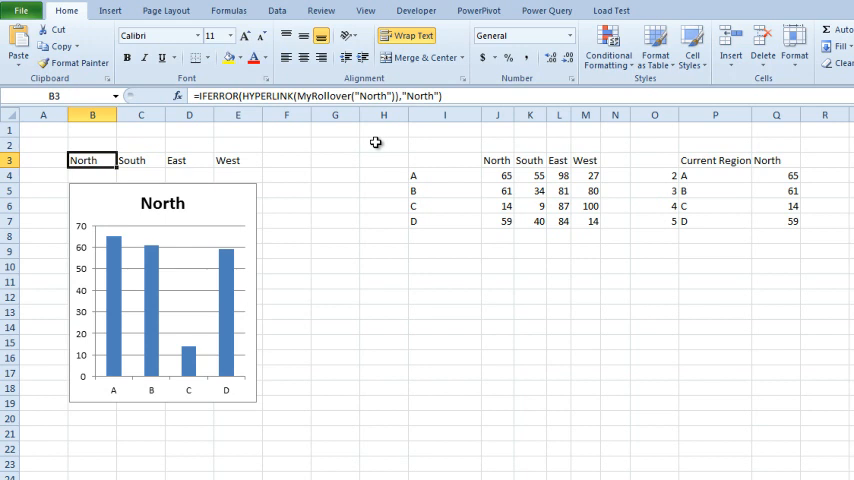
{"action": "mouse_move", "coordinate": [172, 326]}
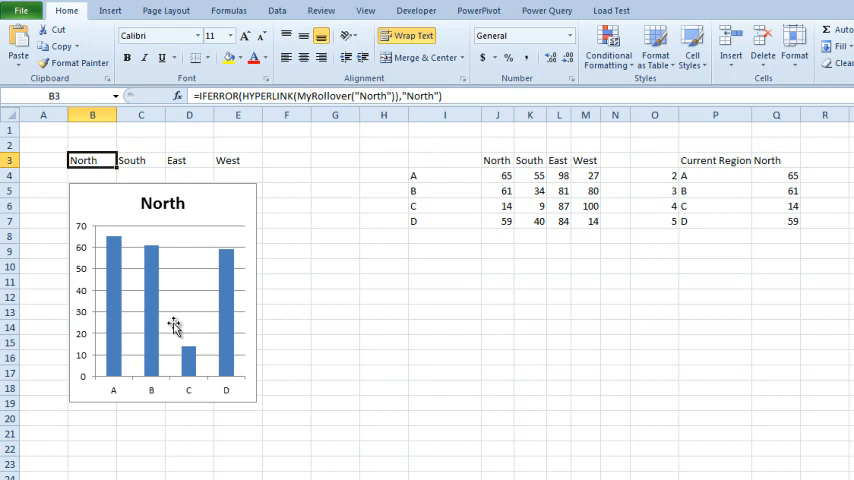
{"action": "left_click", "coordinate": [162, 296]}
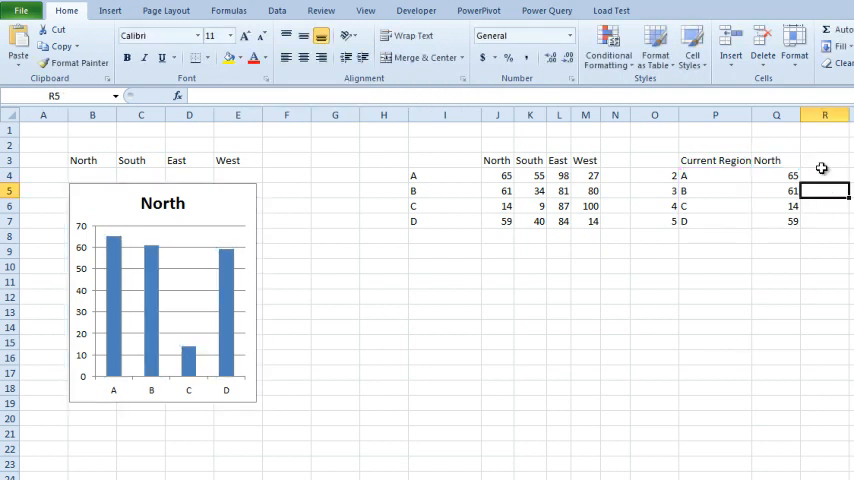
{"action": "left_click", "coordinate": [776, 160]}
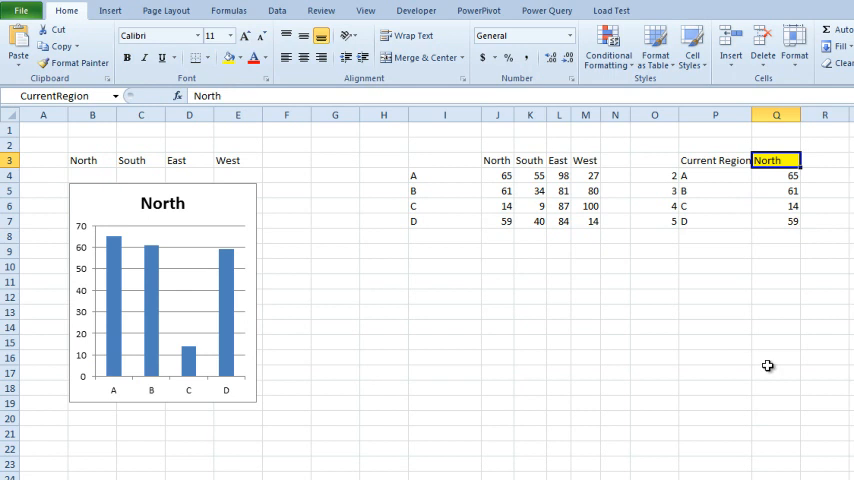
Show the chart's SERIES range beside CurrentRegion, then hover the region cells back to North
{"action": "left_click", "coordinate": [162, 290]}
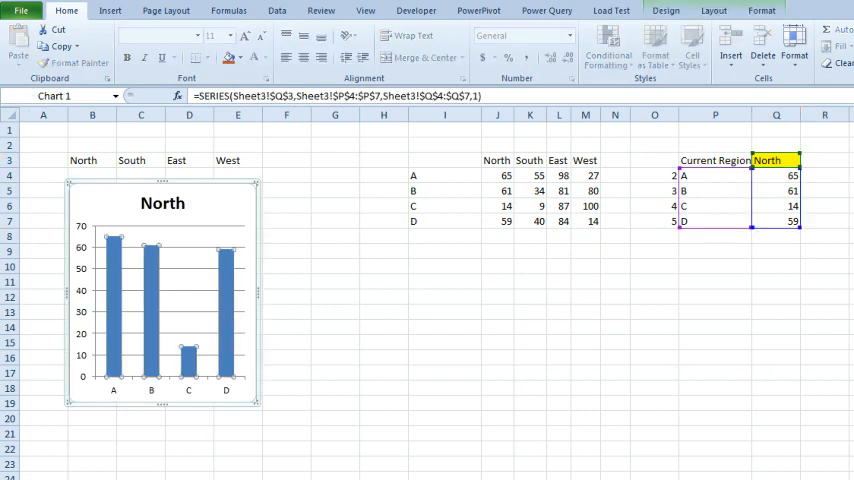
{"action": "left_click", "coordinate": [824, 160]}
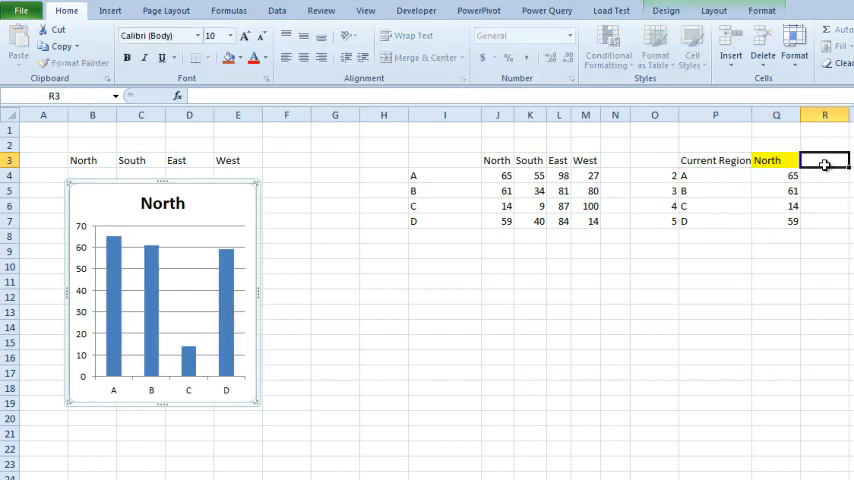
{"action": "left_click", "coordinate": [824, 160]}
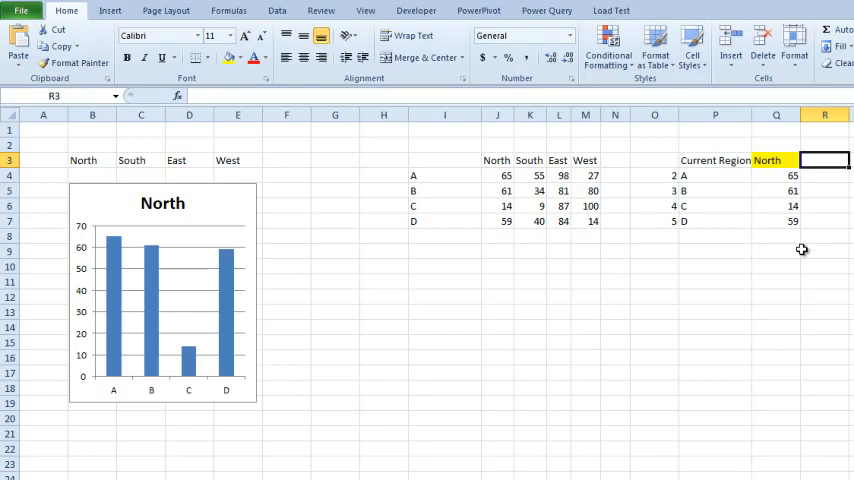
{"action": "left_click", "coordinate": [776, 160]}
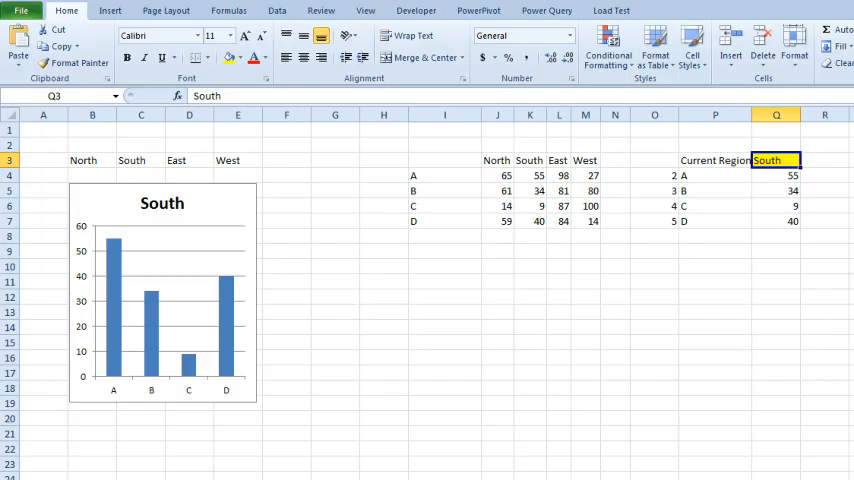
{"action": "left_click", "coordinate": [228, 160]}
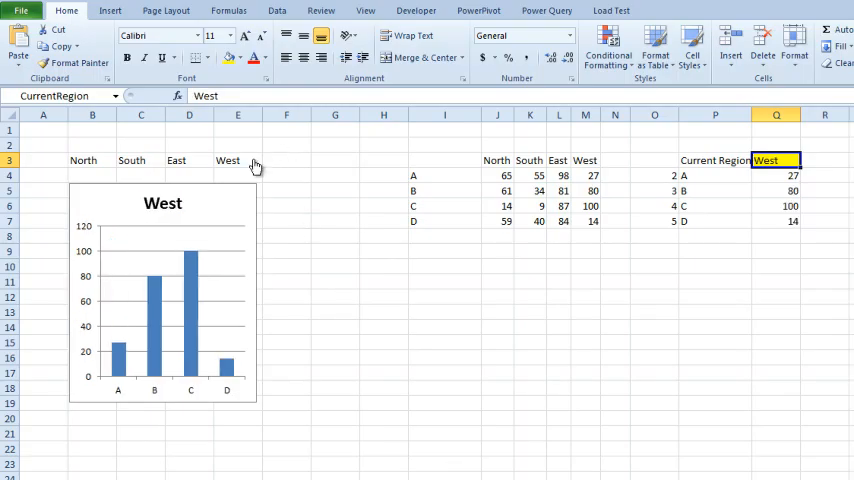
{"action": "left_click", "coordinate": [84, 160]}
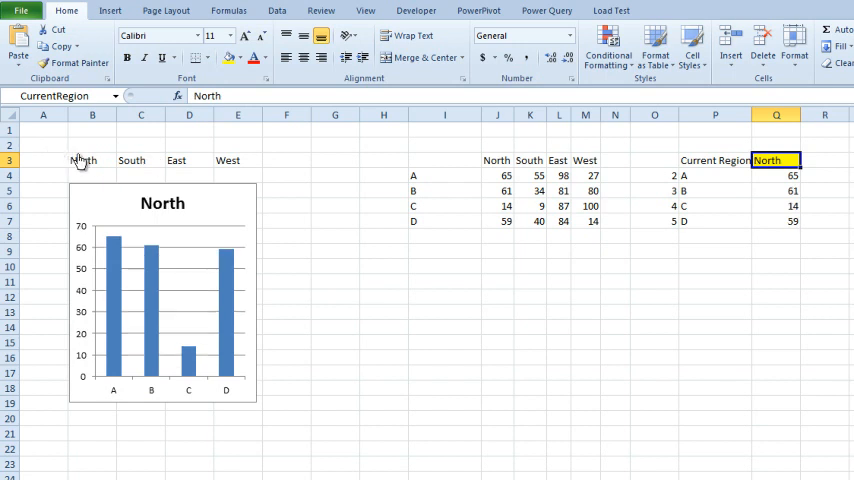